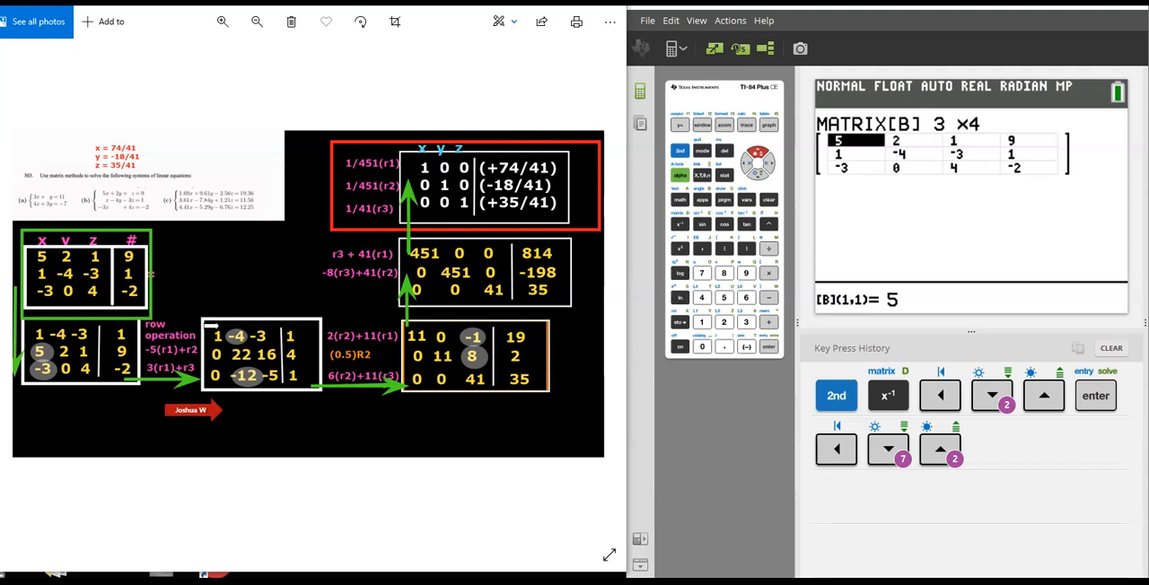
Step: Exit the MODE screen to the home screen, cancelling both Key Press History clear prompts
left_click_drag(189, 409, 187, 309)
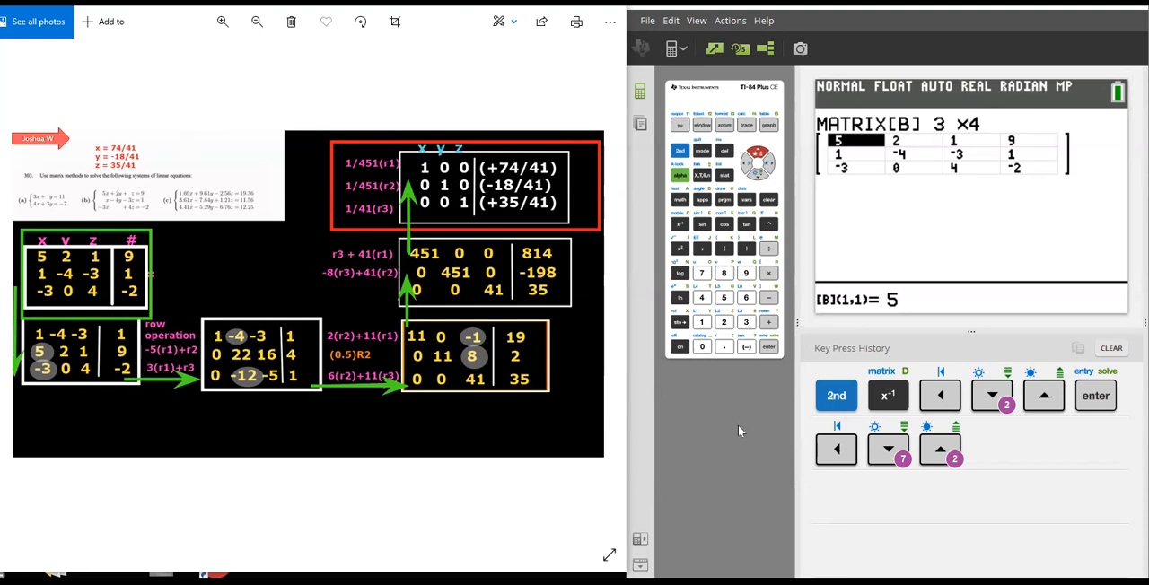
mouse_move(747, 199)
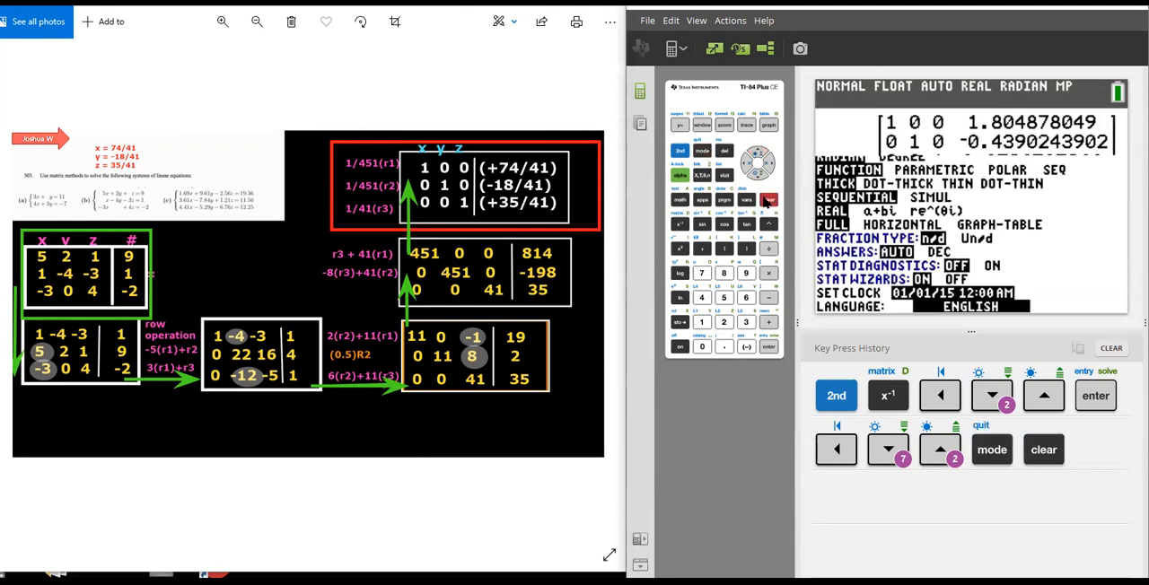
left_click(1042, 449)
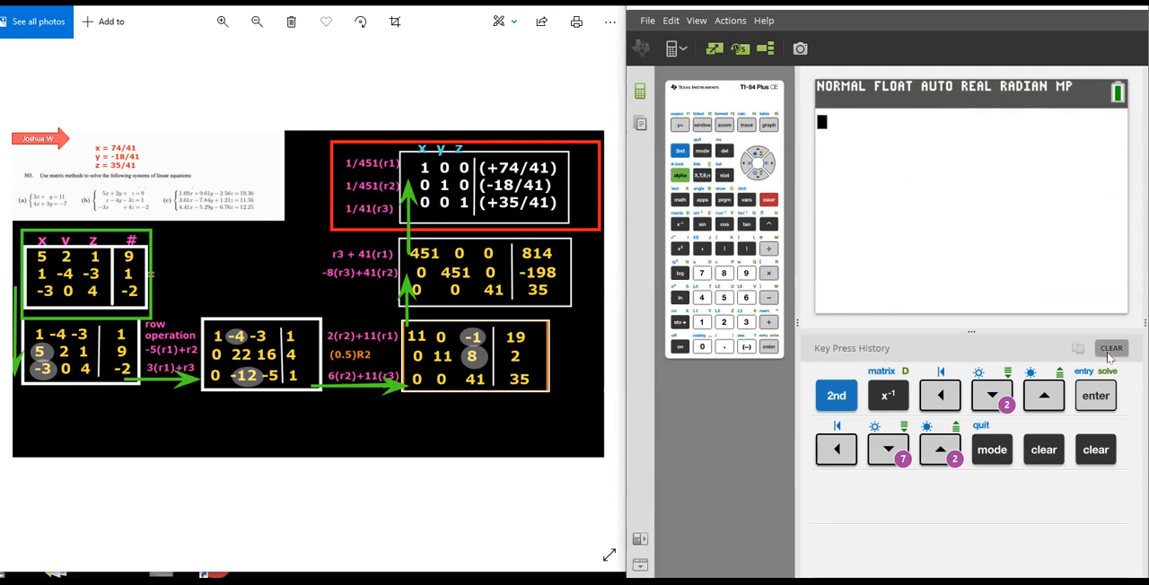
left_click(1113, 346)
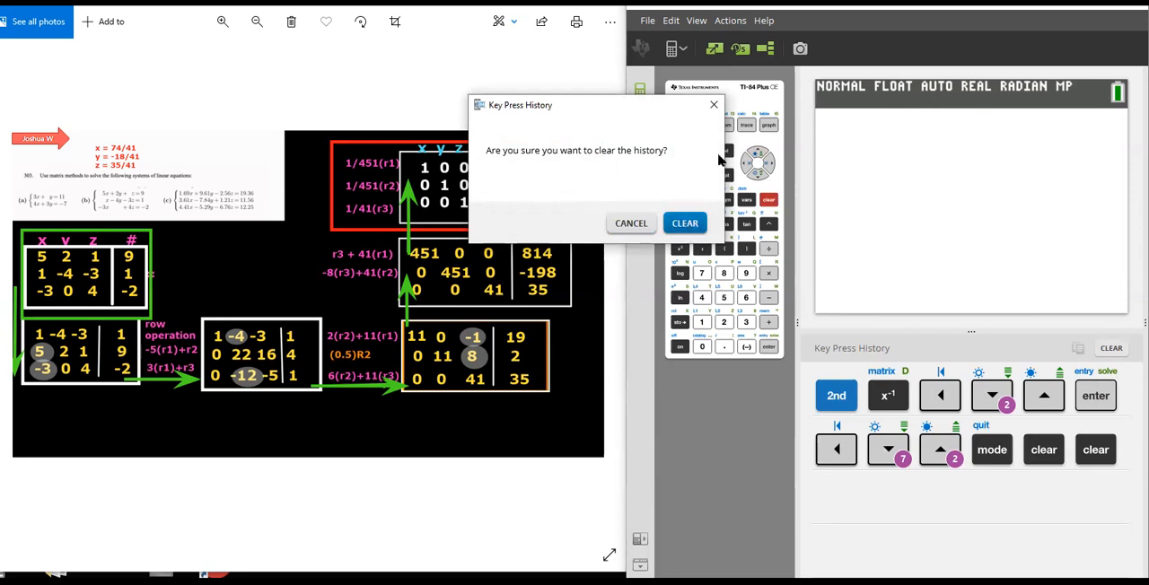
left_click(685, 222)
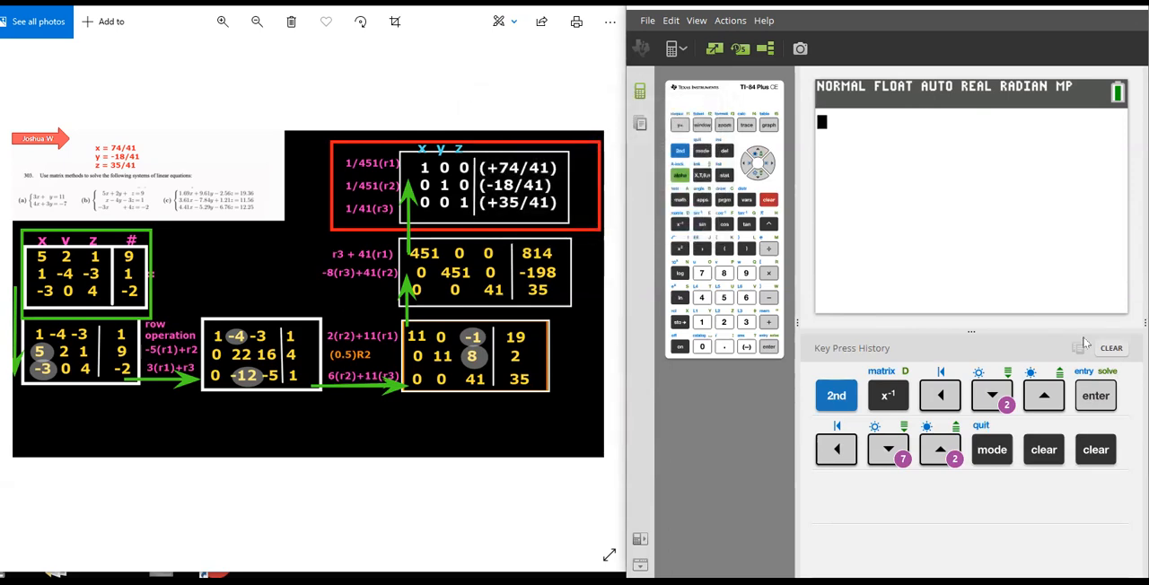
left_click(1112, 348)
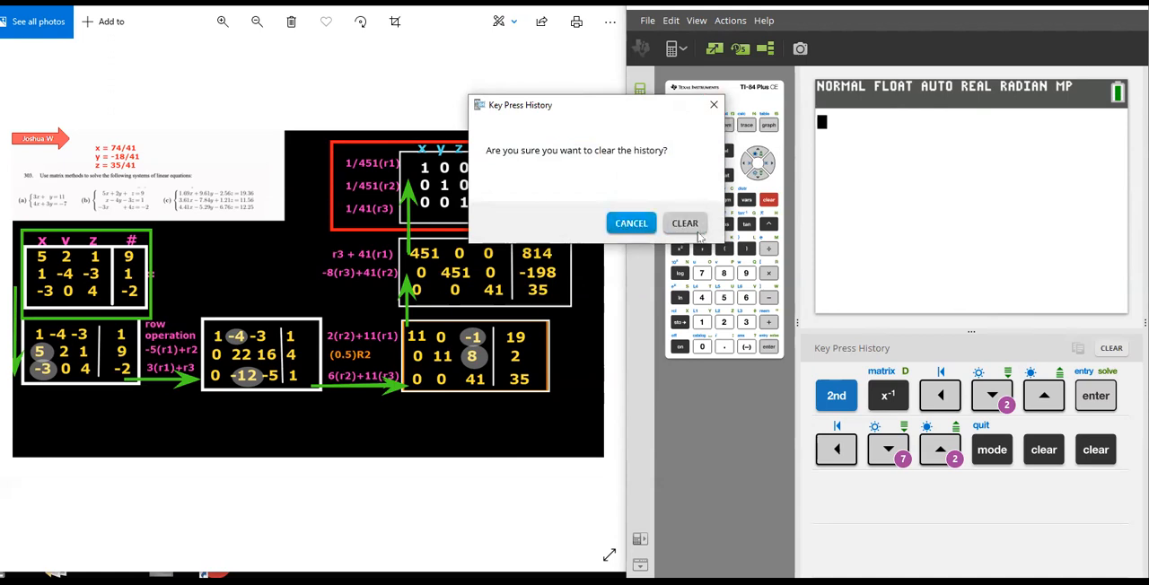
left_click(685, 223)
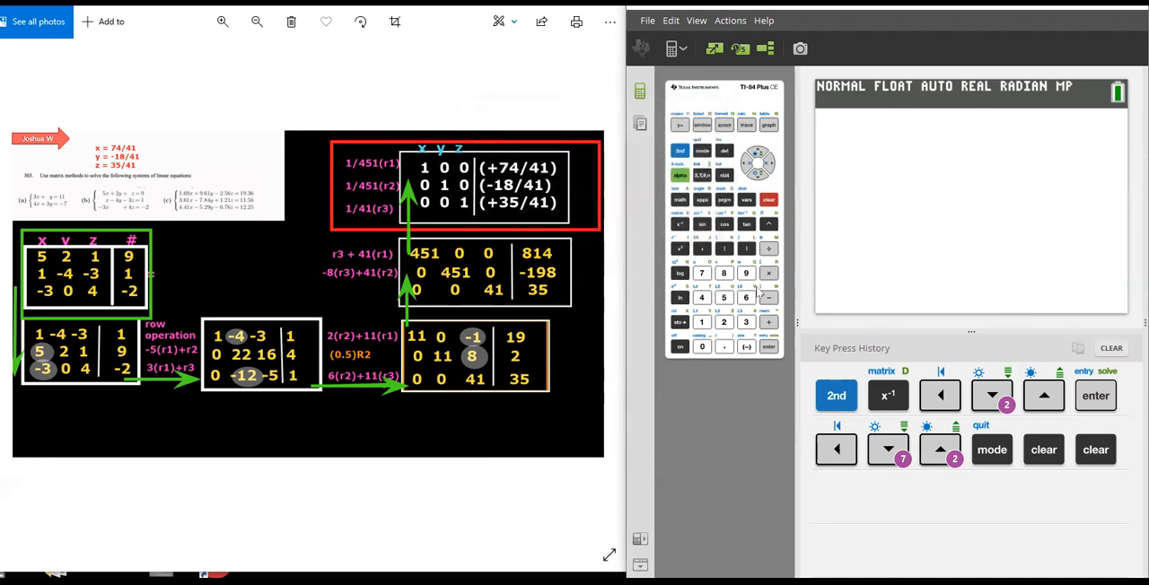
left_click(679, 150)
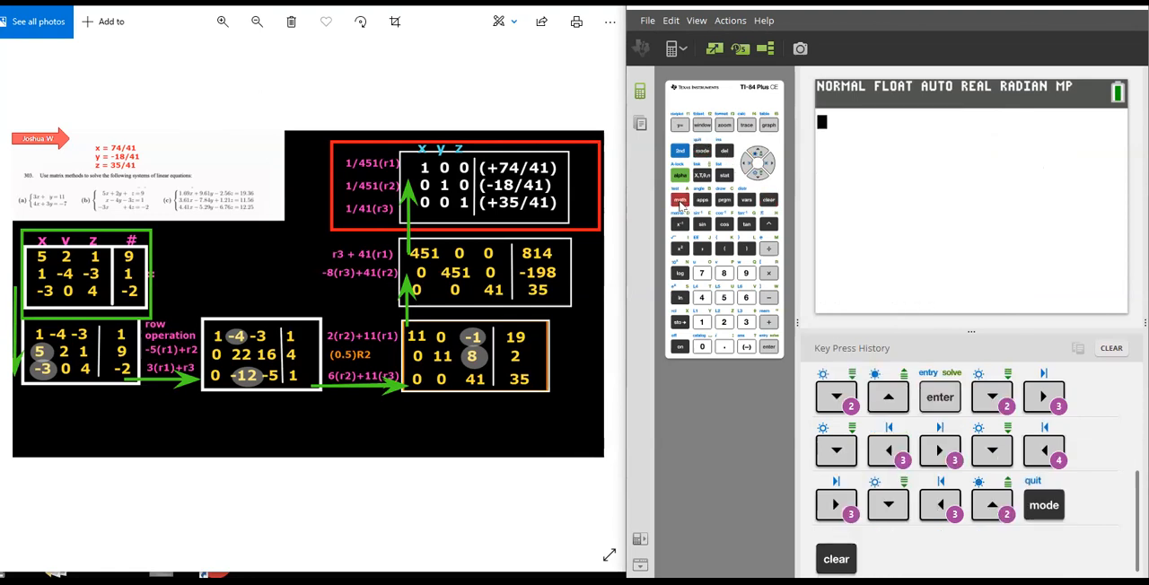
Step: Dismiss the MATH menu unused and open the stored matrices list to pick [B]
left_click(680, 199)
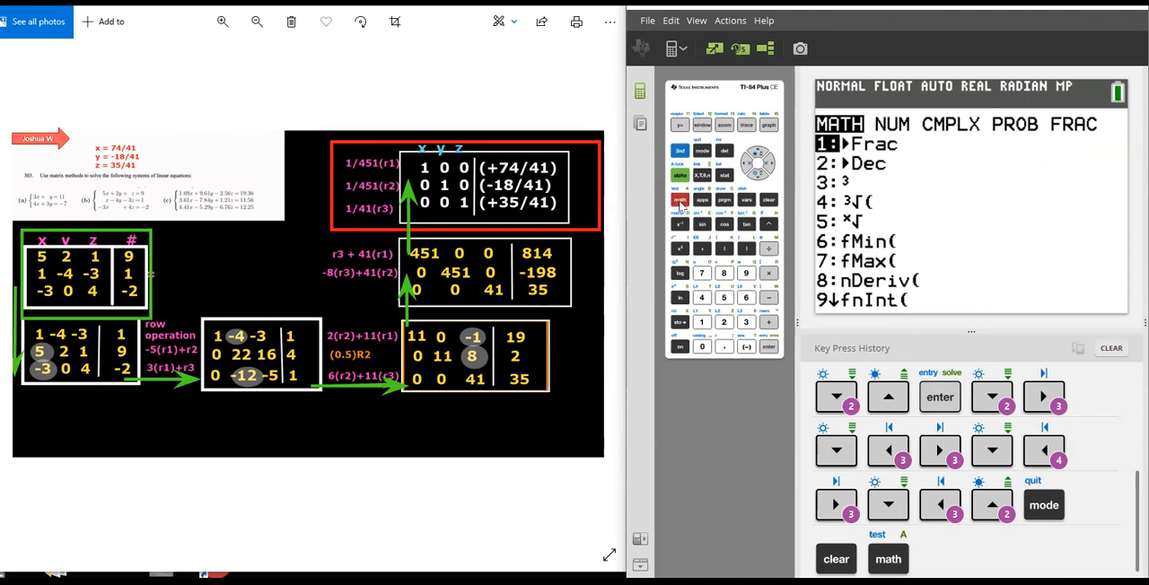
left_click(1045, 504)
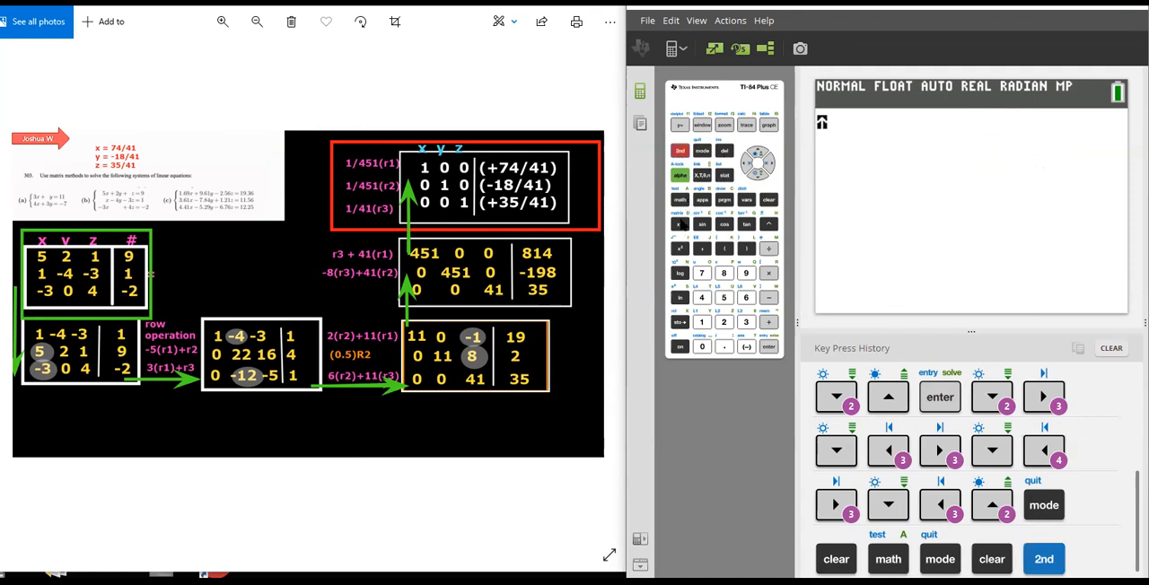
left_click(679, 224)
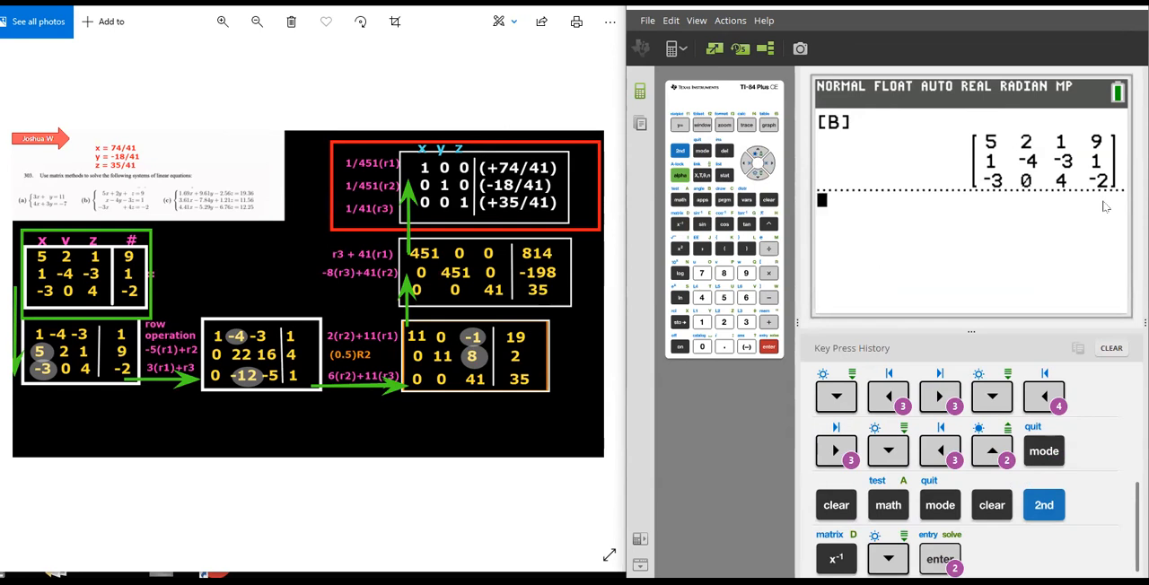
mouse_move(878, 266)
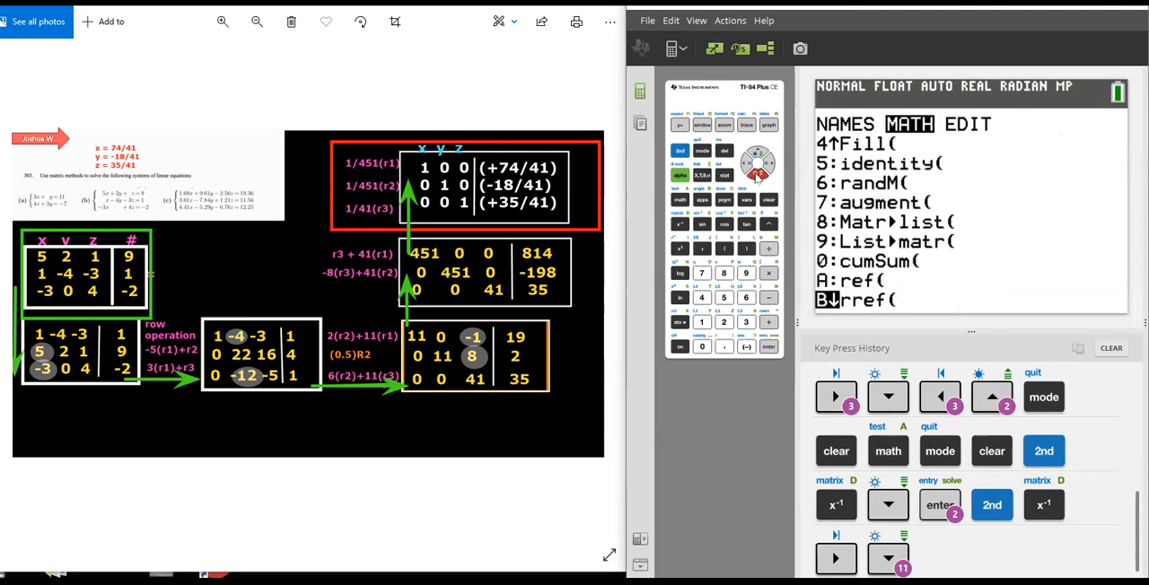
mouse_move(835, 314)
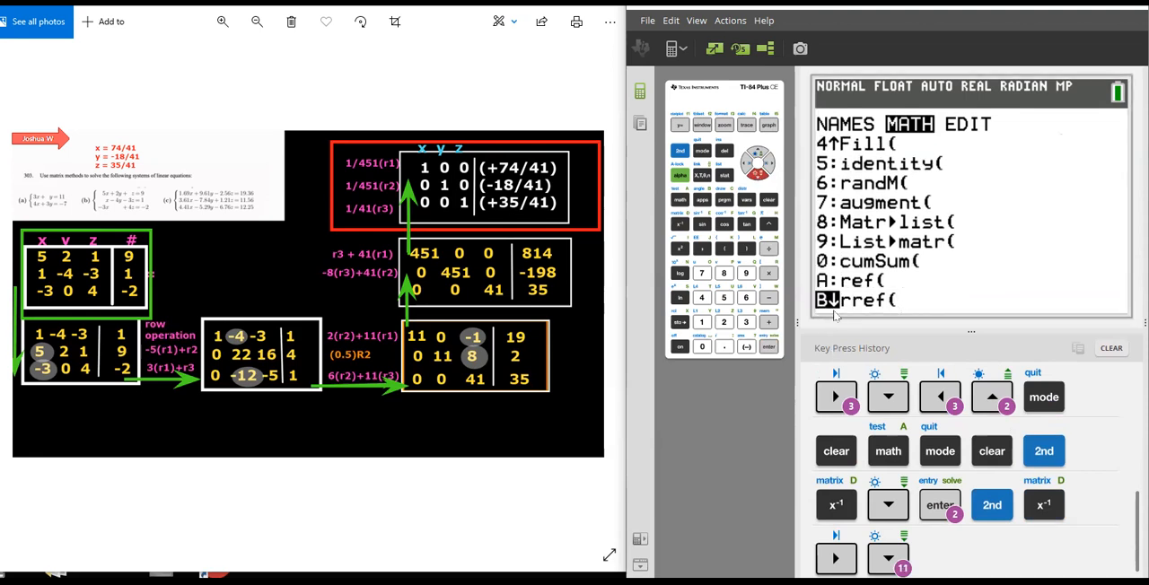
mouse_move(769, 344)
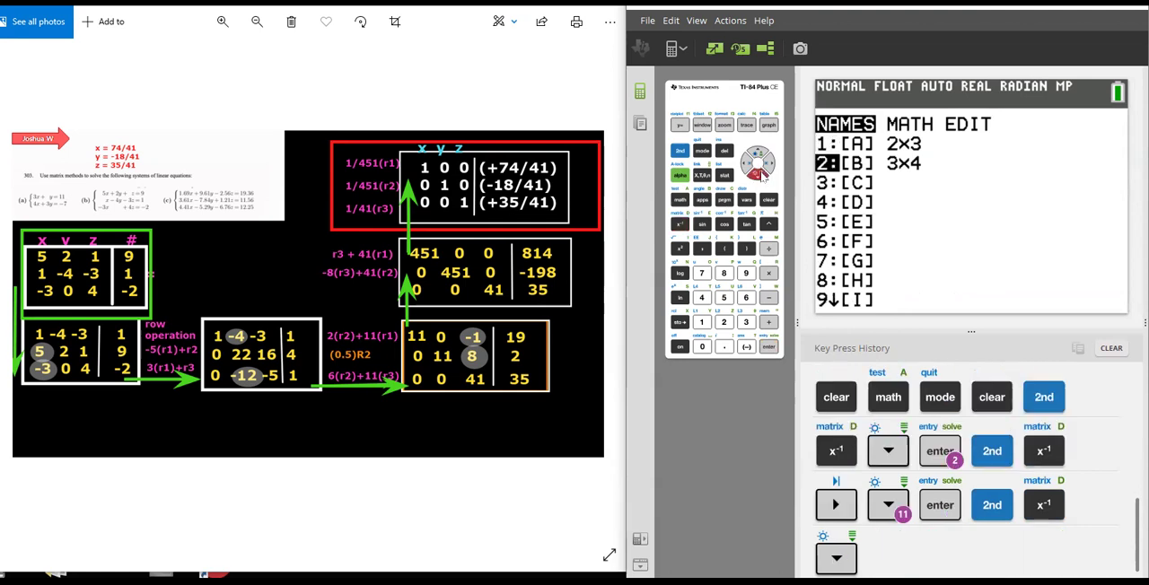
Step: Insert matrix [B] from the NAMES list into the rref( command
left_click(768, 346)
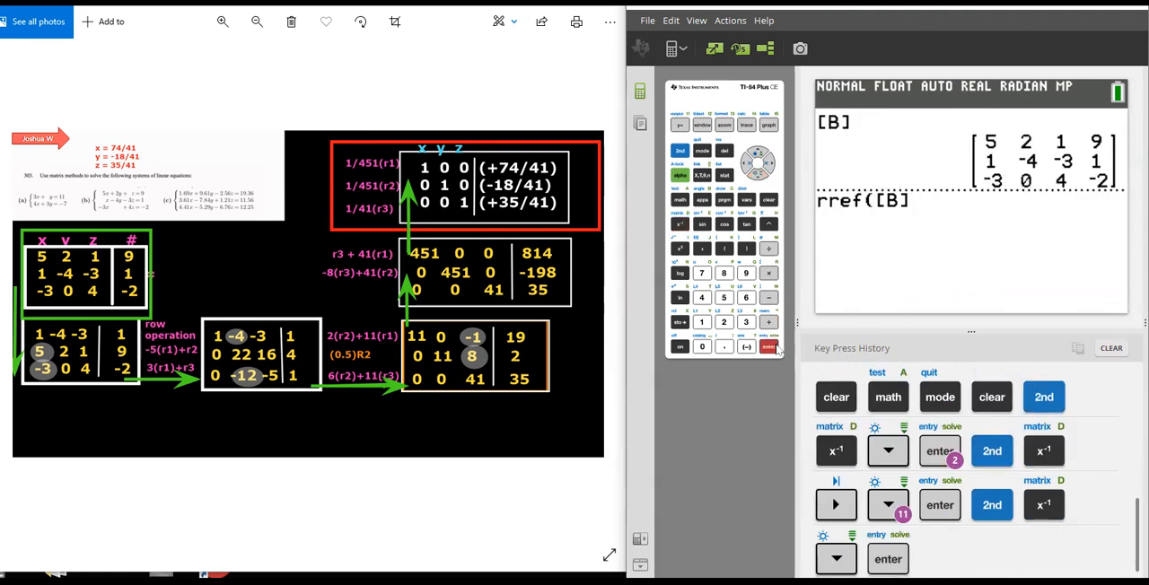
mouse_move(887, 222)
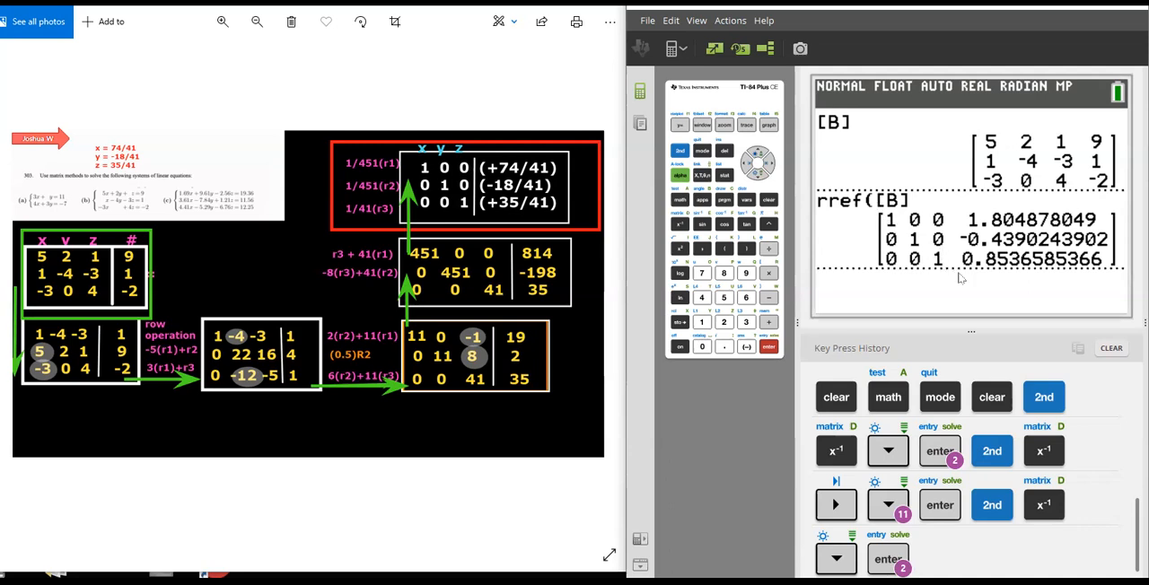
mouse_move(988, 297)
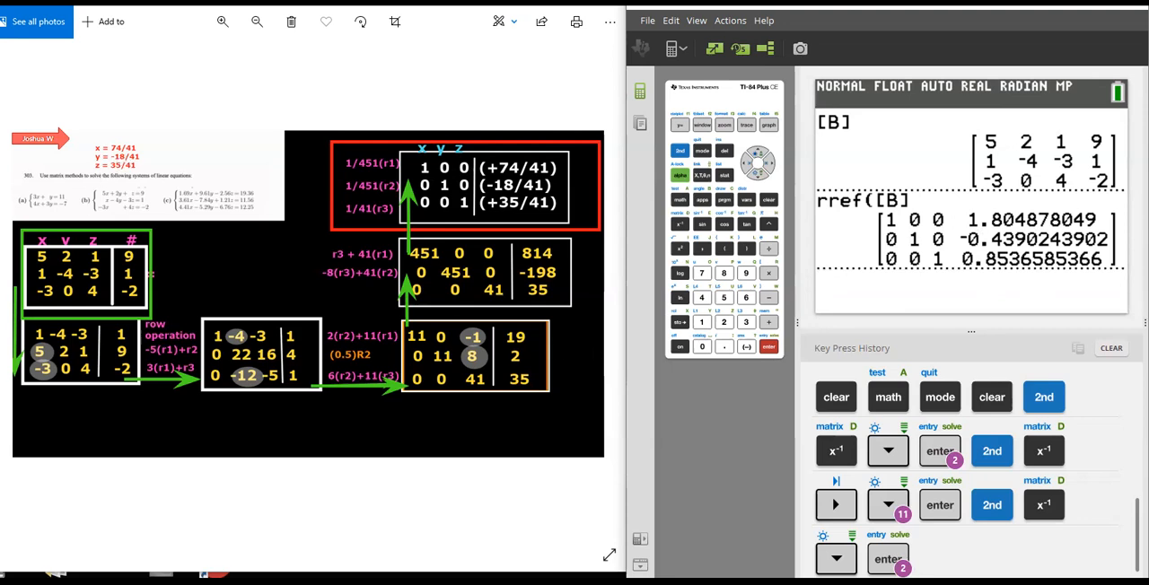
mouse_move(305, 170)
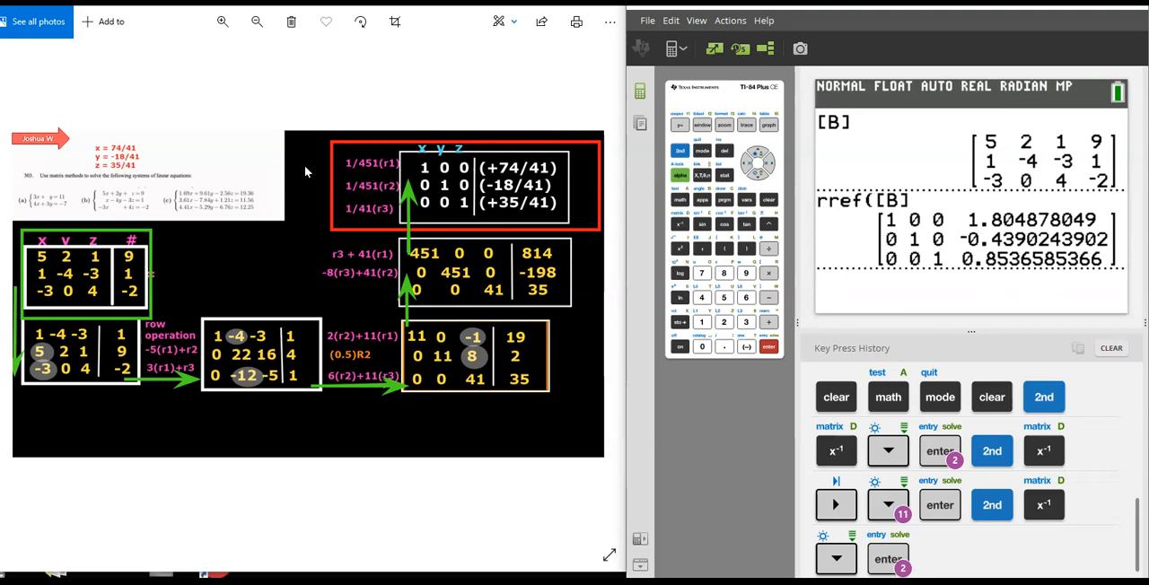
mouse_move(704, 155)
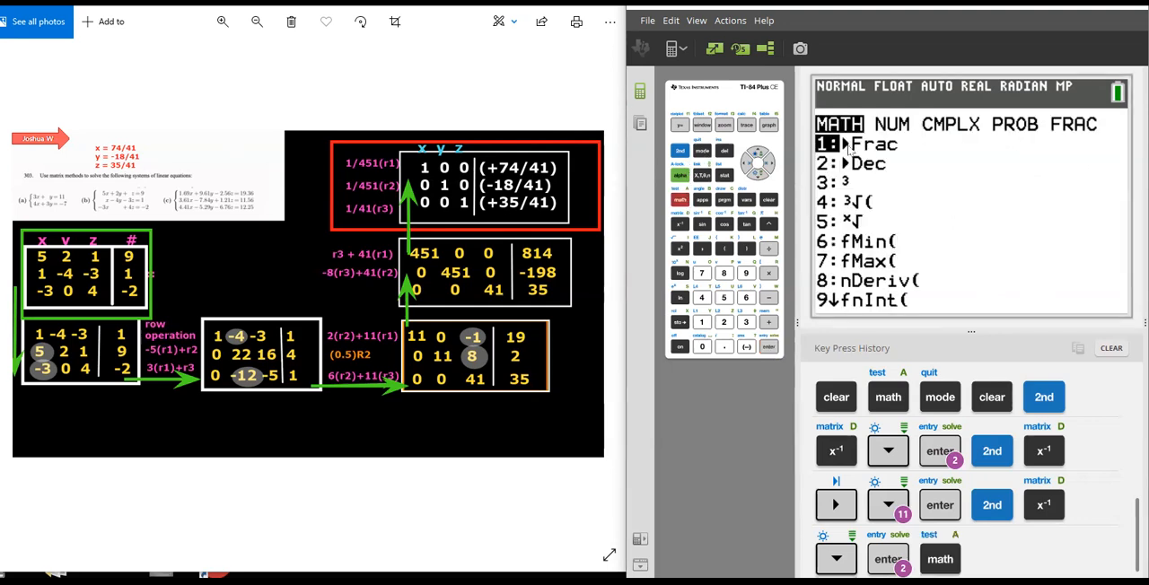
mouse_move(772, 364)
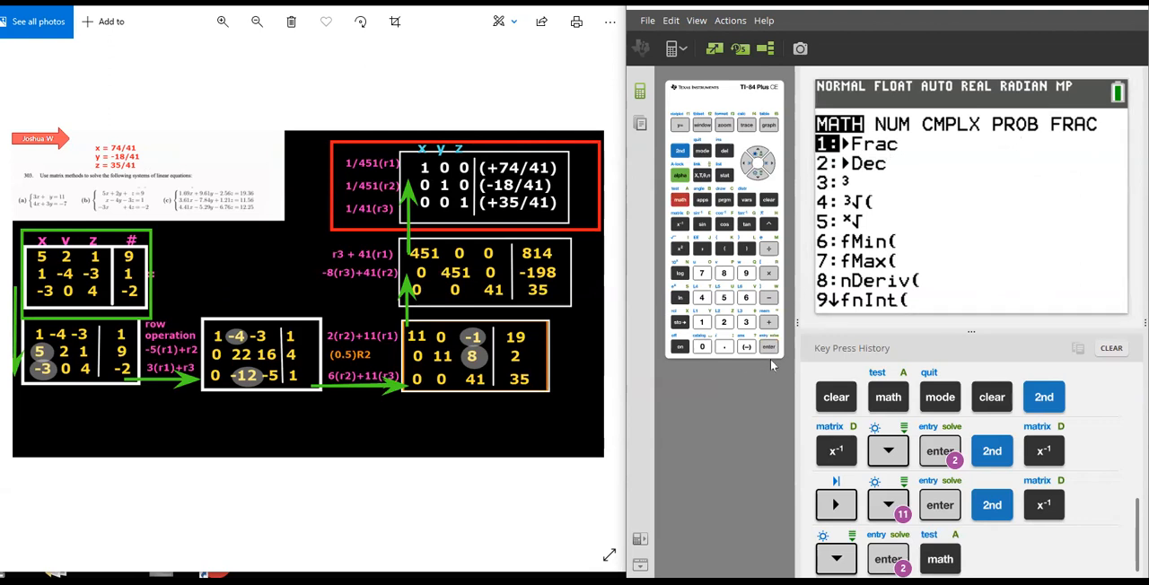
Step: Apply ▶Frac to the rref result to show 74/41, -18/41 and 35/41
left_click(767, 345)
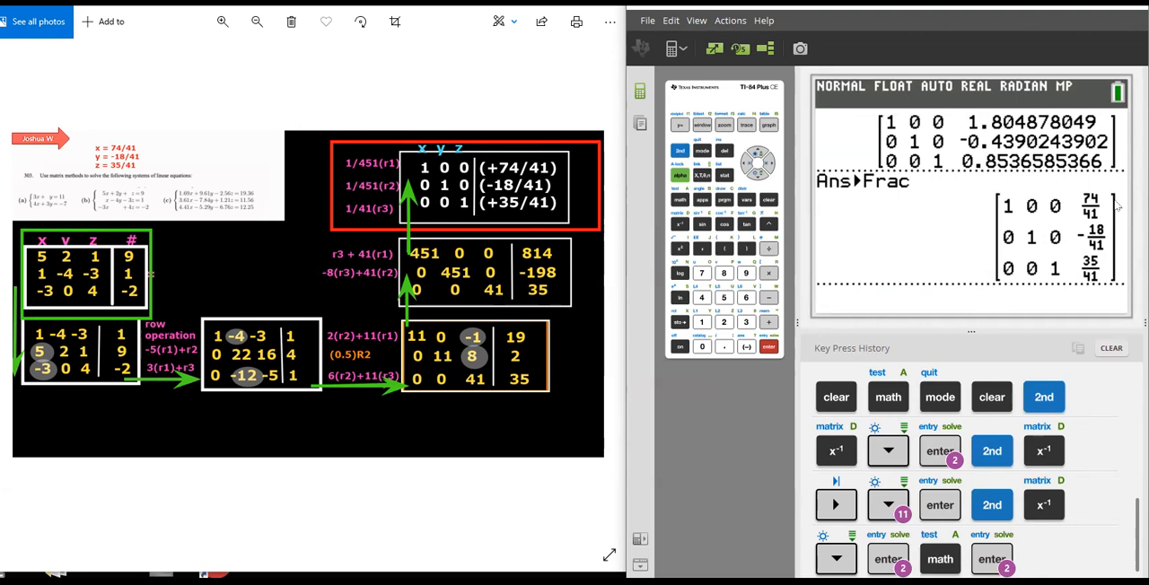
mouse_move(1113, 280)
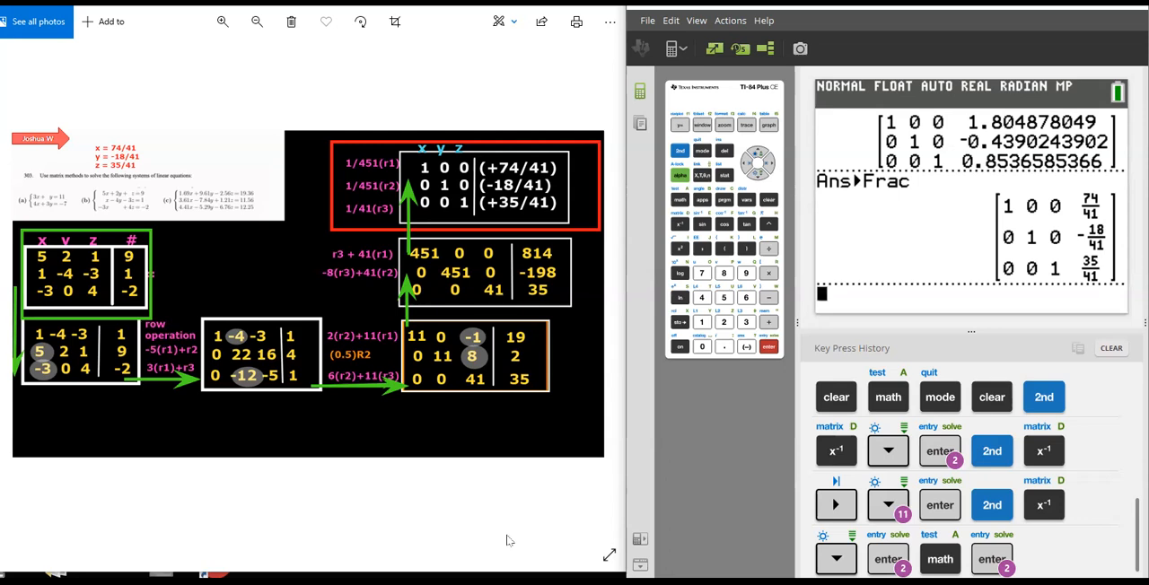
mouse_move(510, 536)
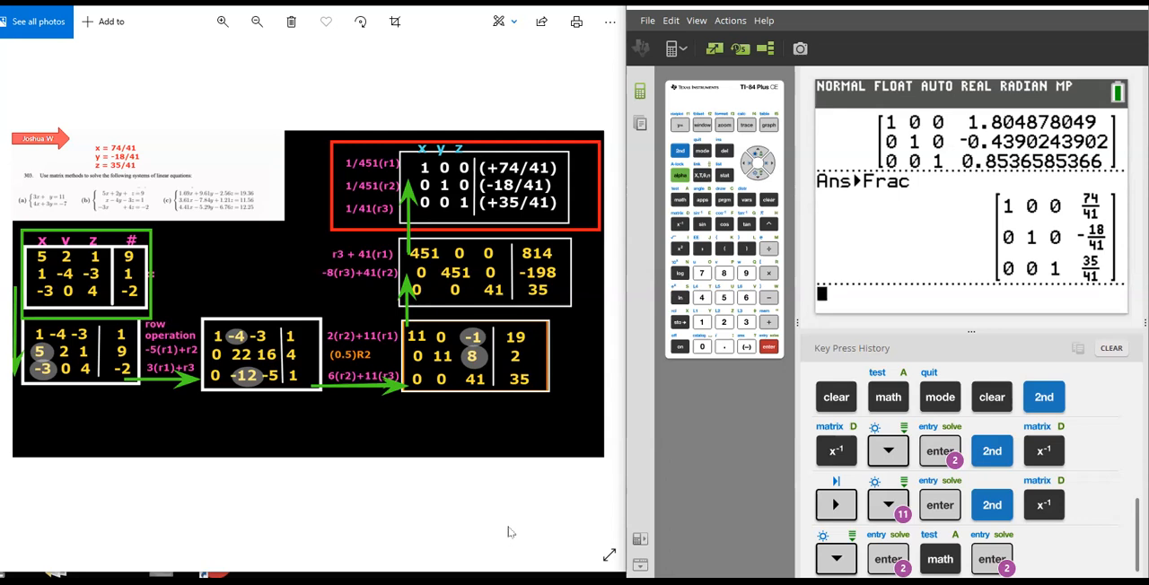